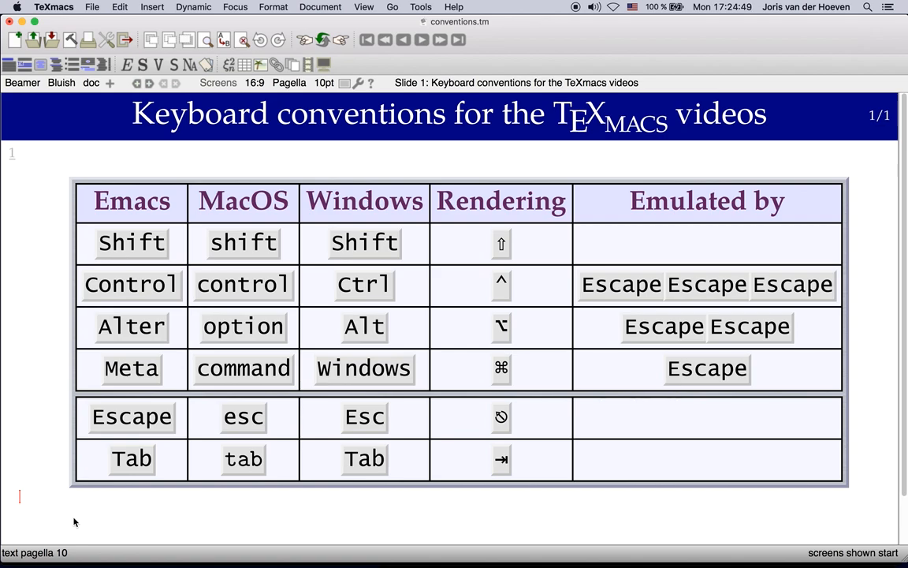
# Bring up the User preferences dialog from the Edit menu
pyautogui.click(120, 6)
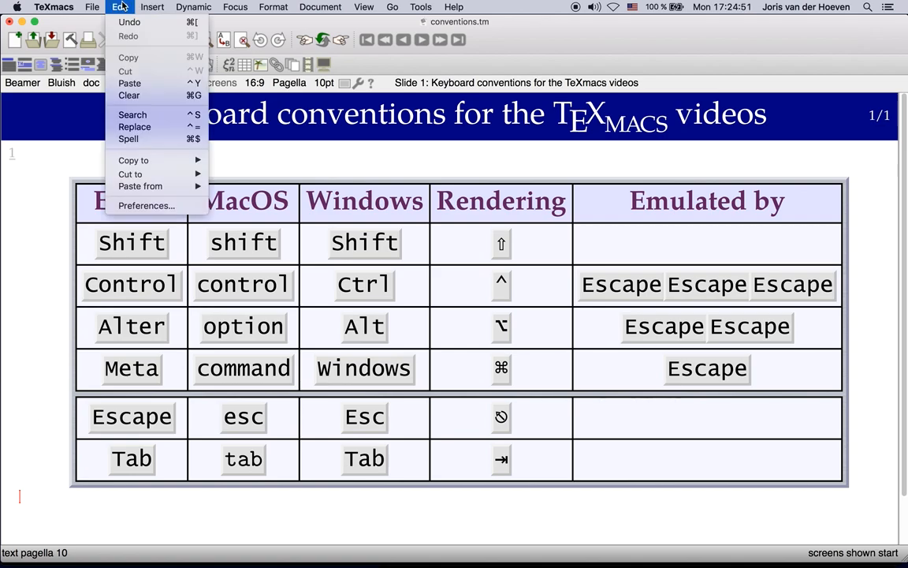
pyautogui.moveTo(145, 205)
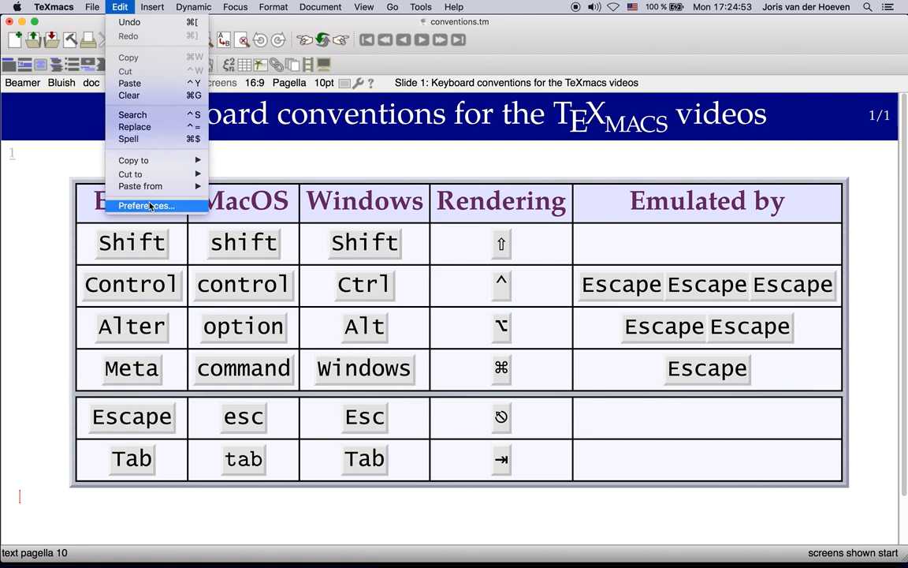
pyautogui.click(145, 205)
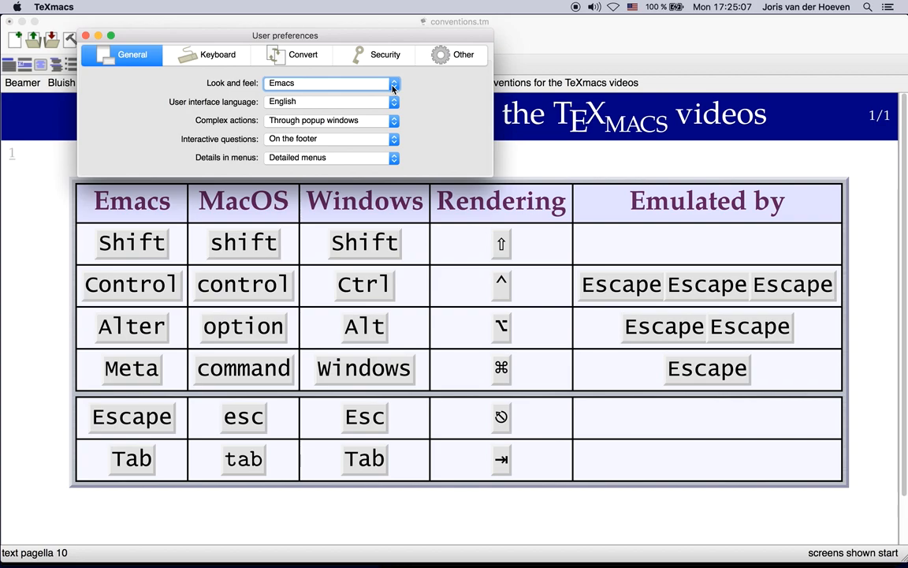
# Keep Look and feel at Emacs in the General settings and close the preferences window
pyautogui.click(395, 82)
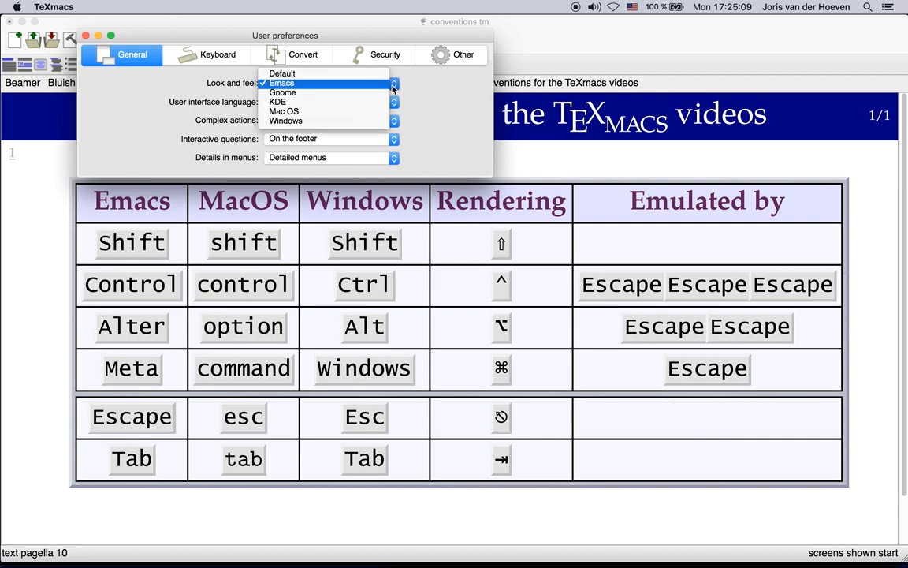
pyautogui.click(281, 82)
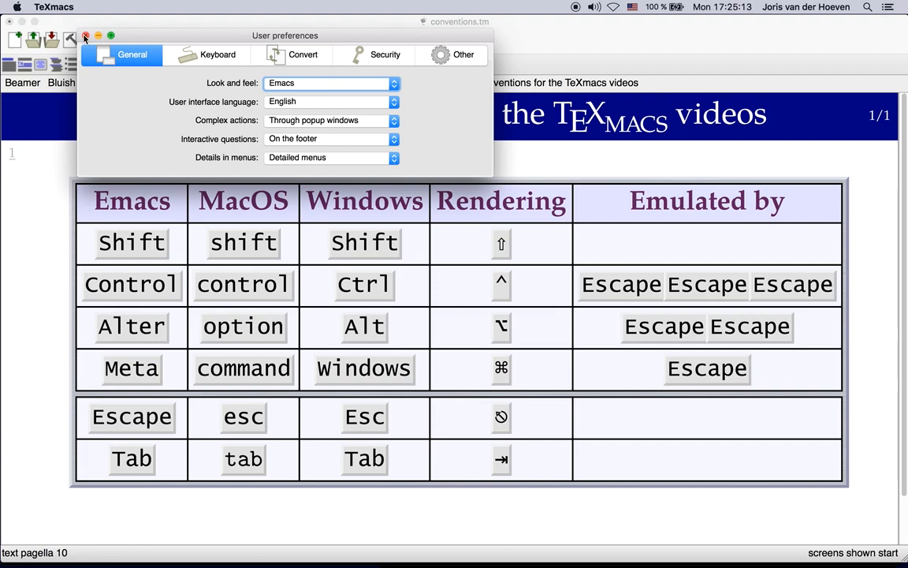
pyautogui.click(85, 35)
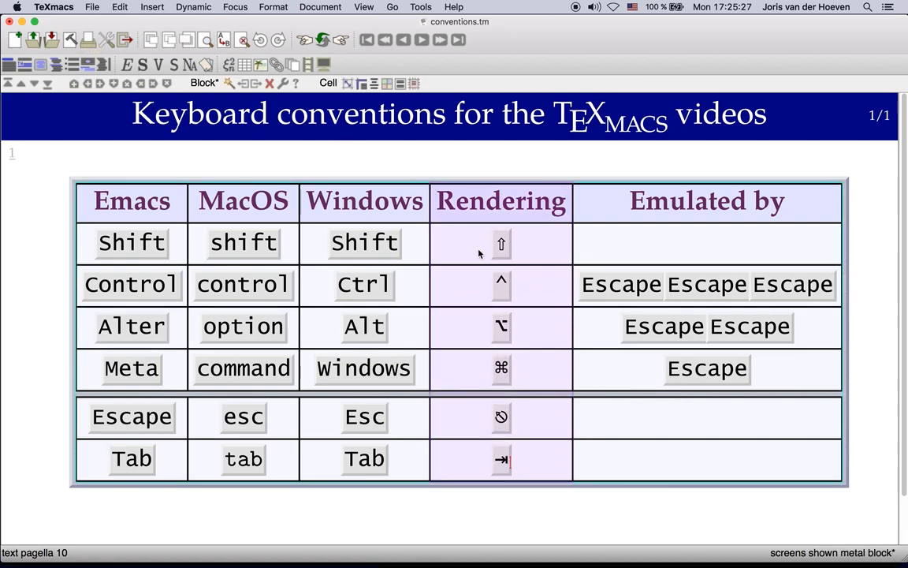
pyautogui.click(502, 243)
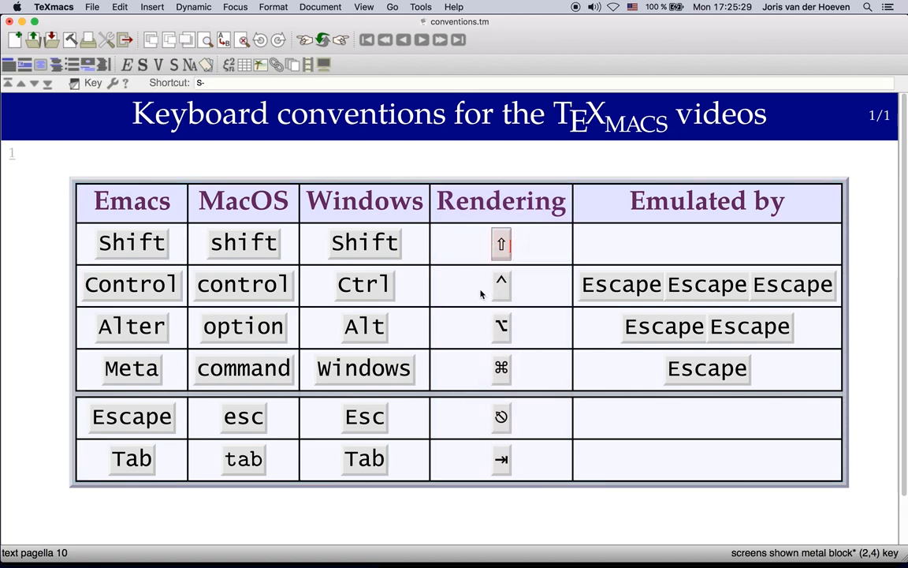
pyautogui.click(501, 284)
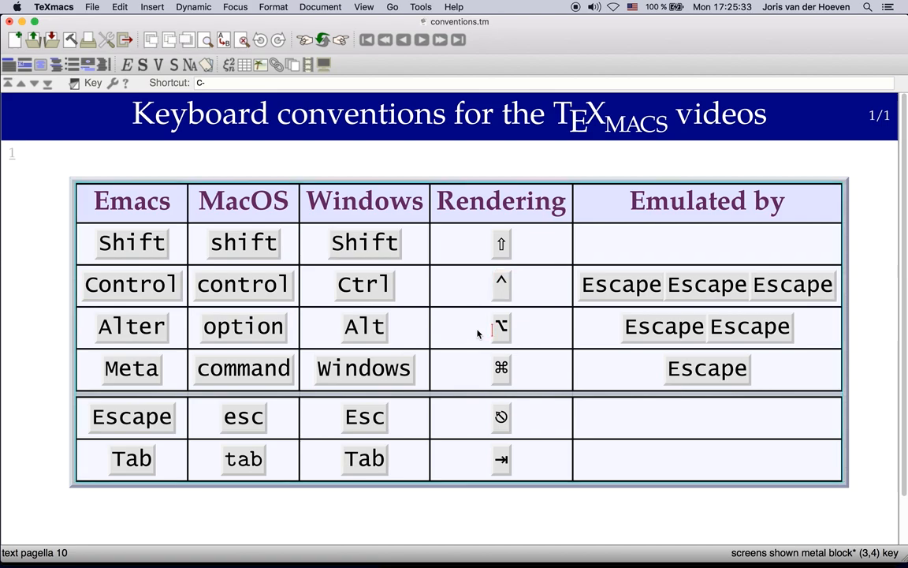
pyautogui.click(501, 327)
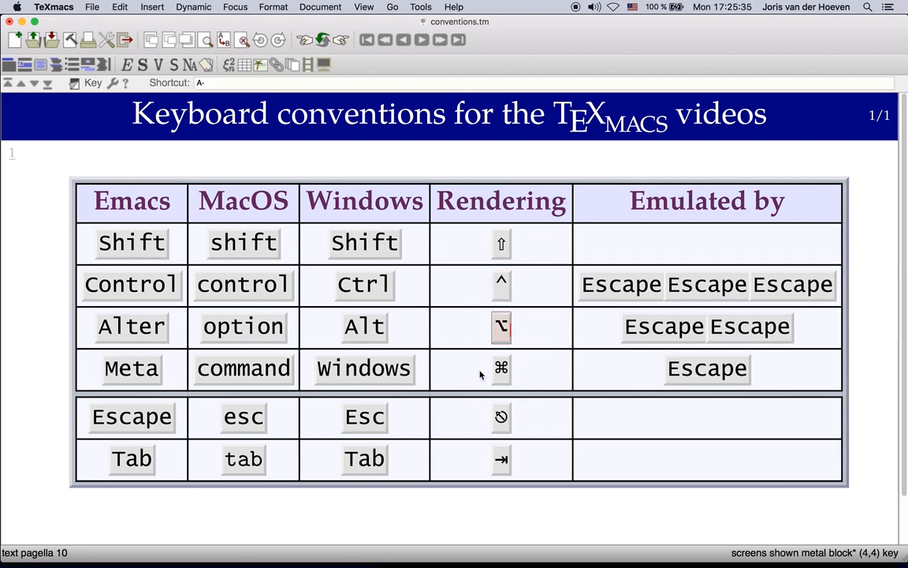
pyautogui.click(501, 369)
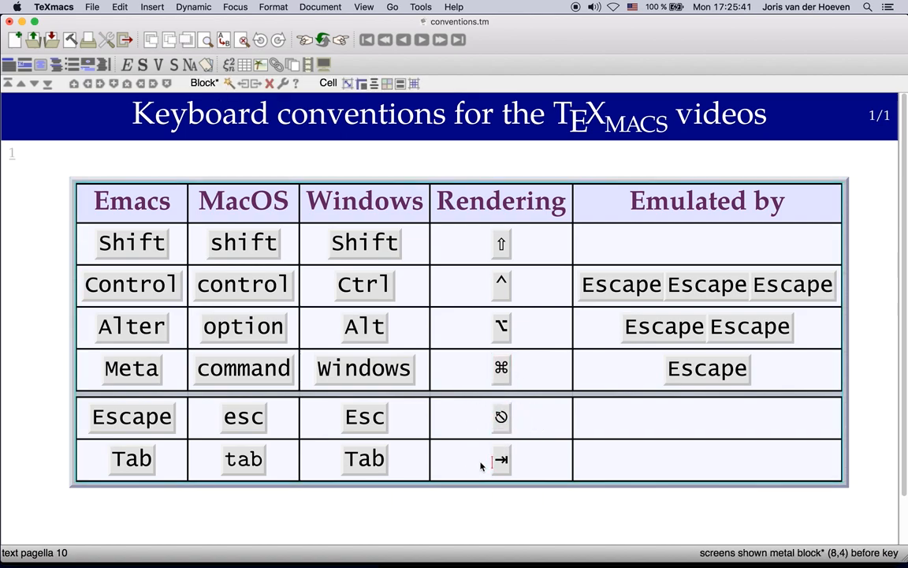
pyautogui.click(501, 461)
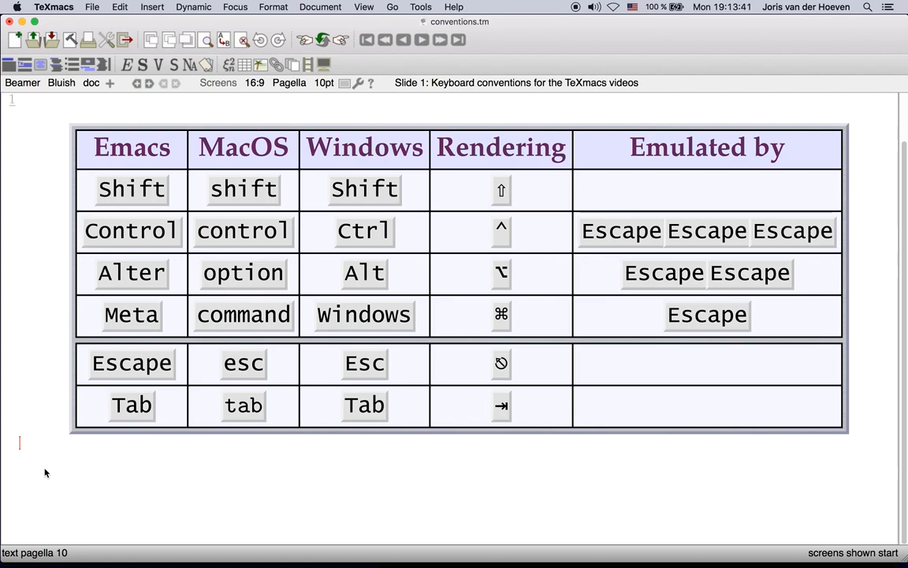
pyautogui.moveTo(192, 349)
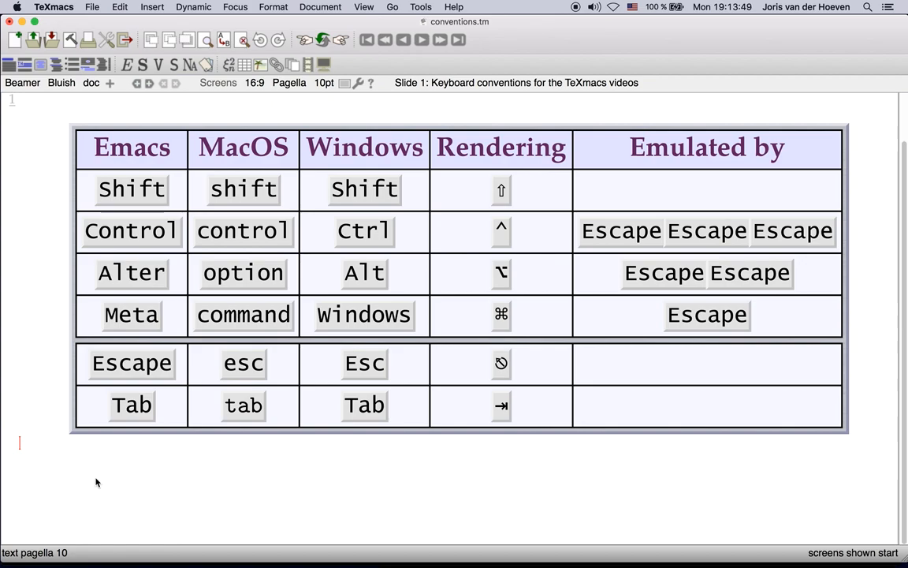
# Enter a and B, show Ctrl+A and Ctrl+E in the key bar, then delete back to a single a
pyautogui.write('a')
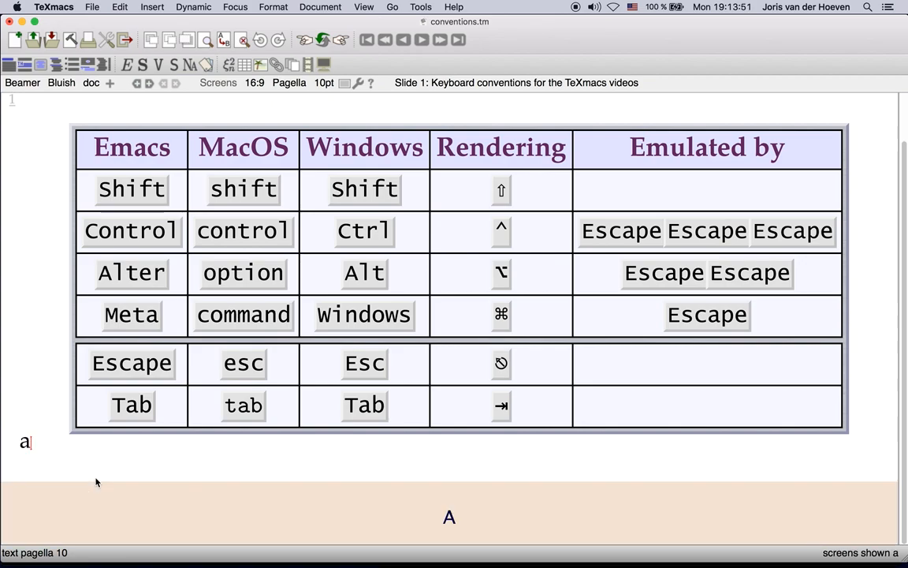
pyautogui.write('B')
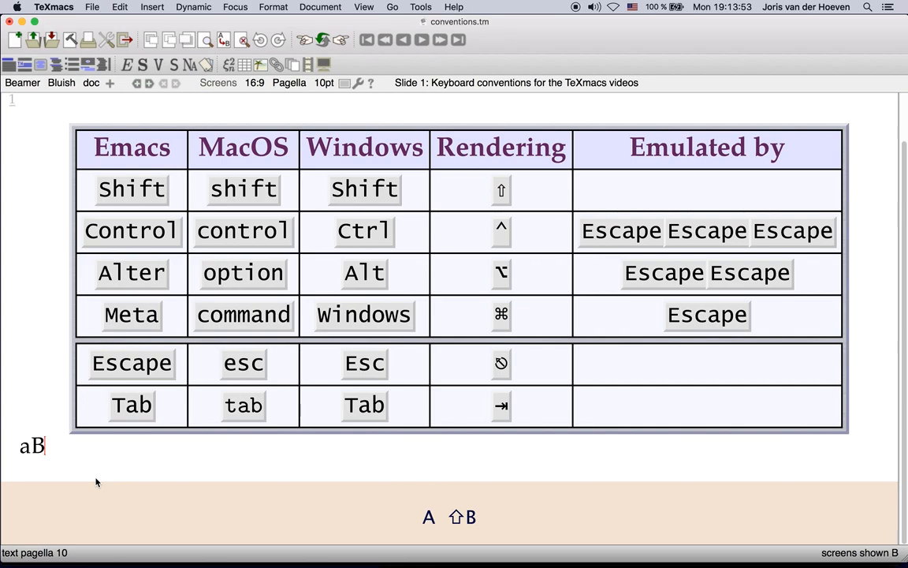
pyautogui.press('ctrl+a')
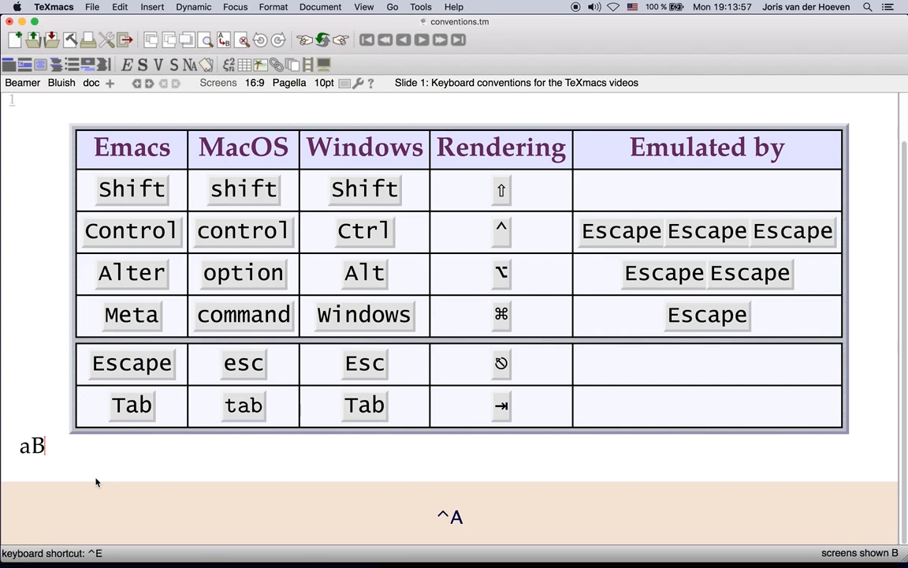
pyautogui.press('ctrl+e')
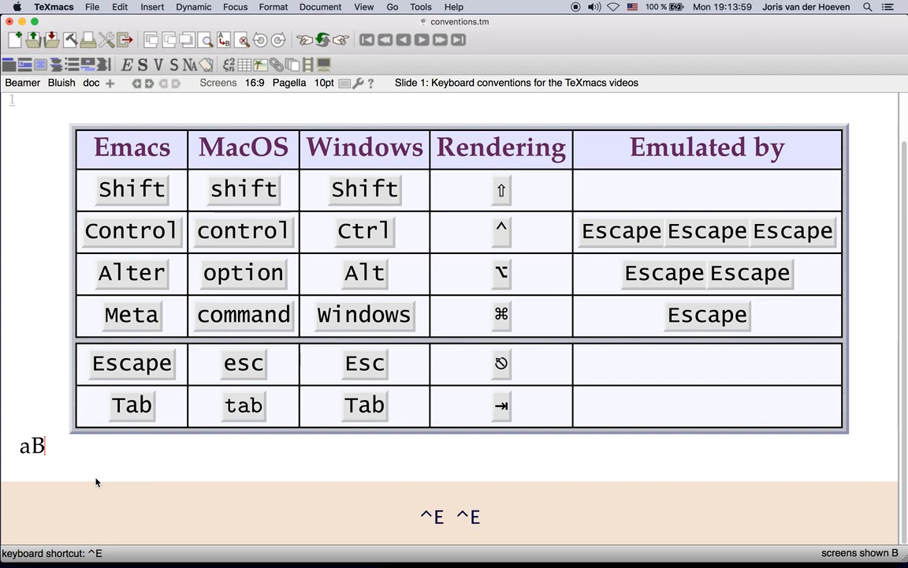
pyautogui.press('BackSpace')
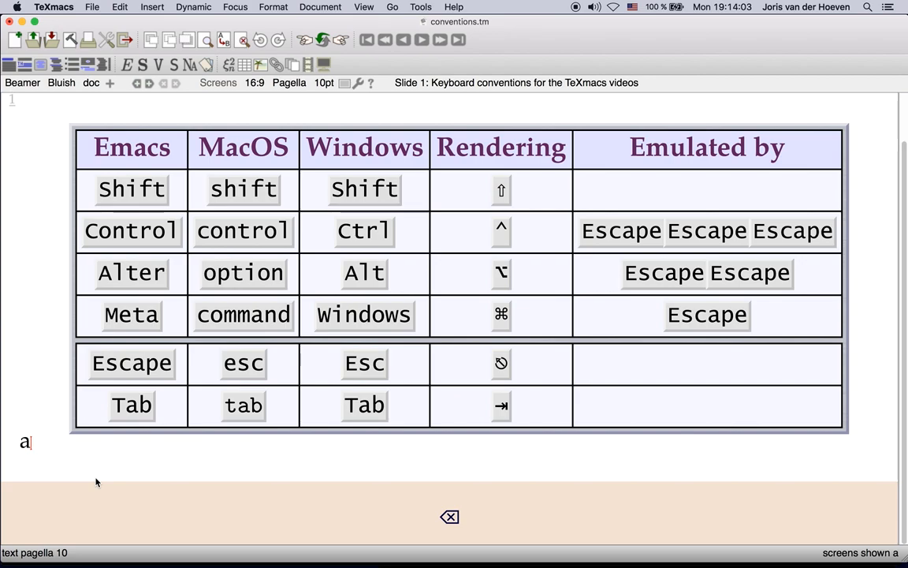
pyautogui.press('BackSpace')
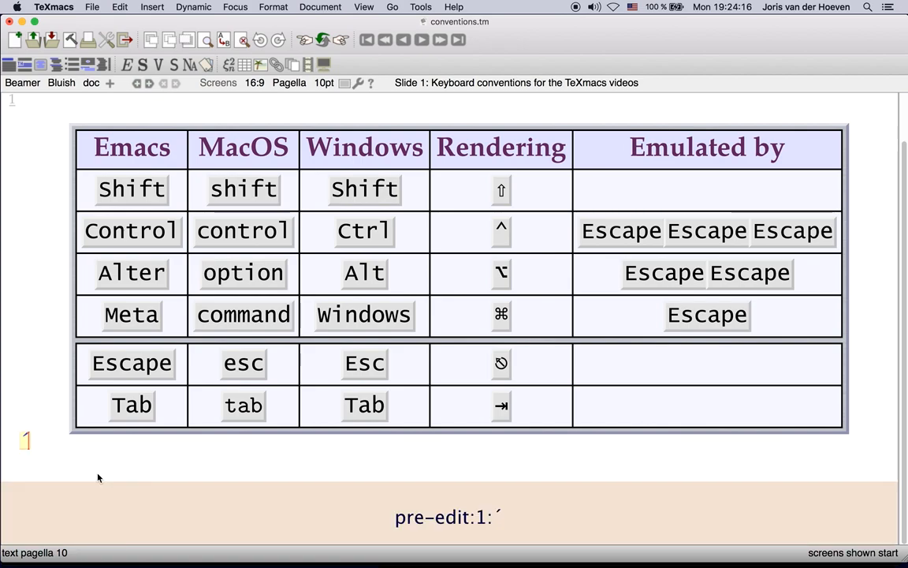
# Compose the accented letters é, á and í with dead-key accents below the table
pyautogui.write('é')
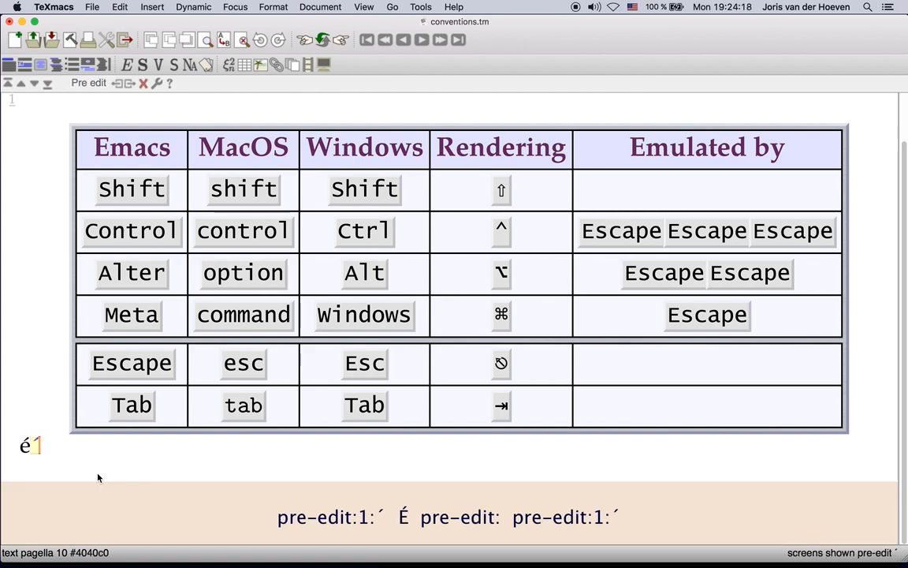
pyautogui.write('áí')
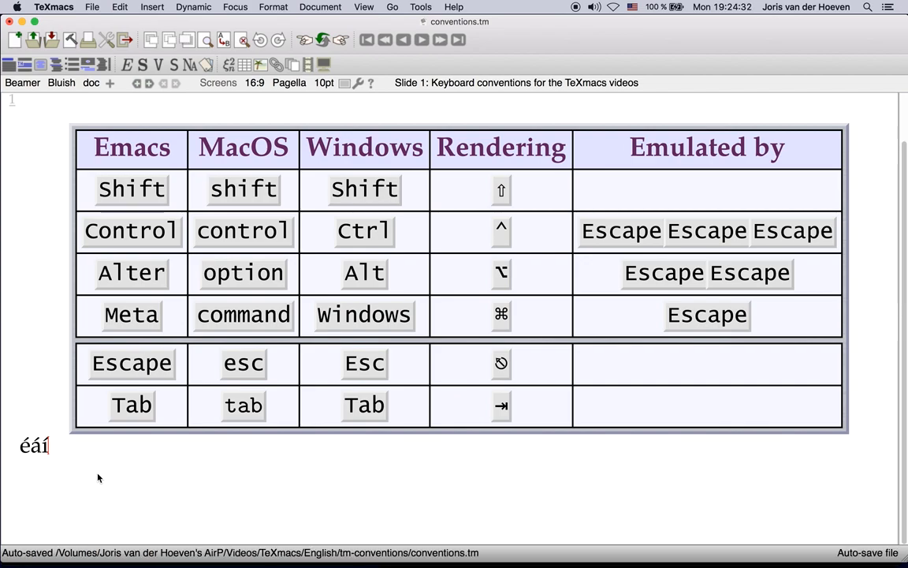
pyautogui.moveTo(495, 234)
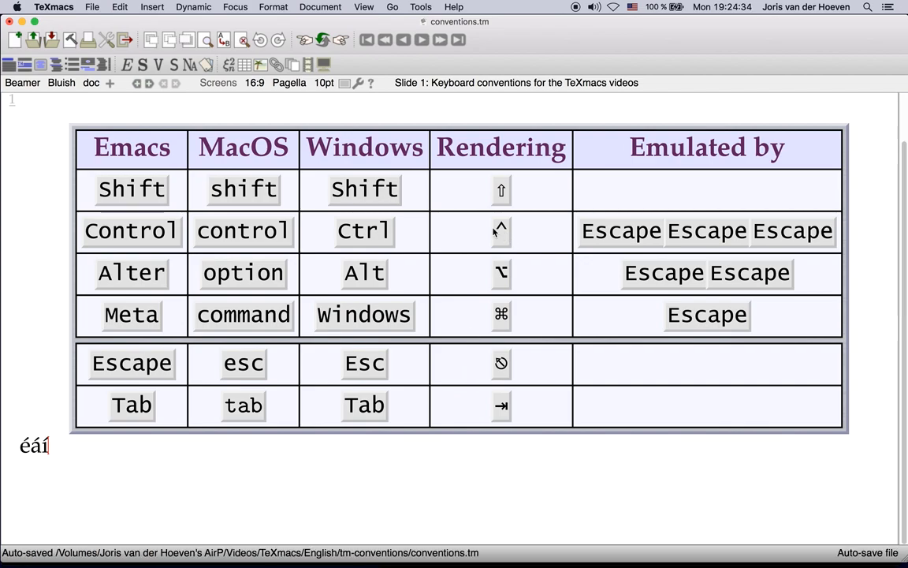
pyautogui.click(776, 318)
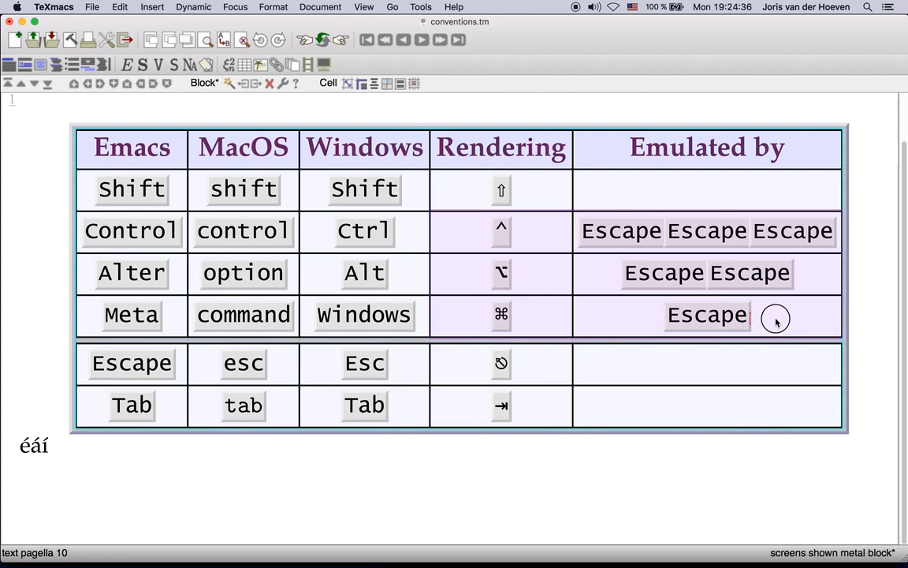
pyautogui.moveTo(702, 339)
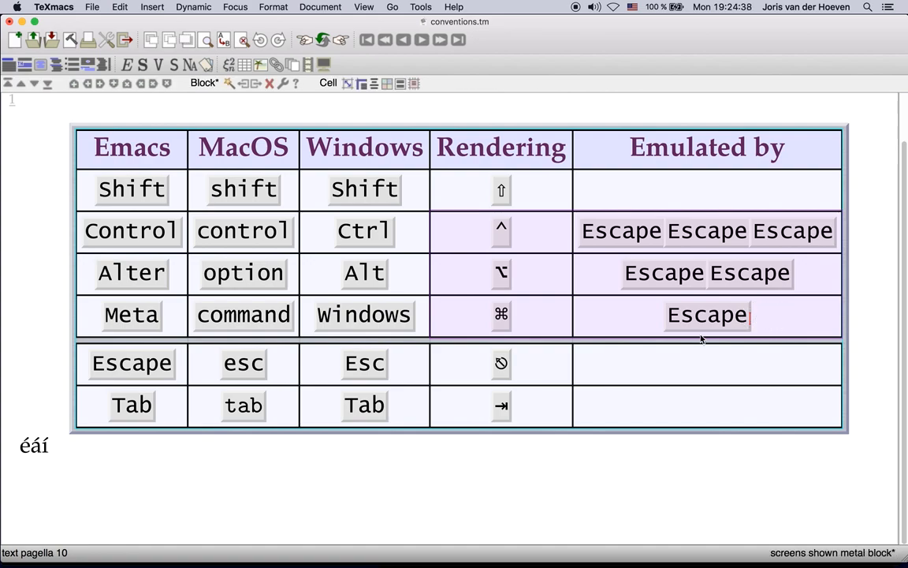